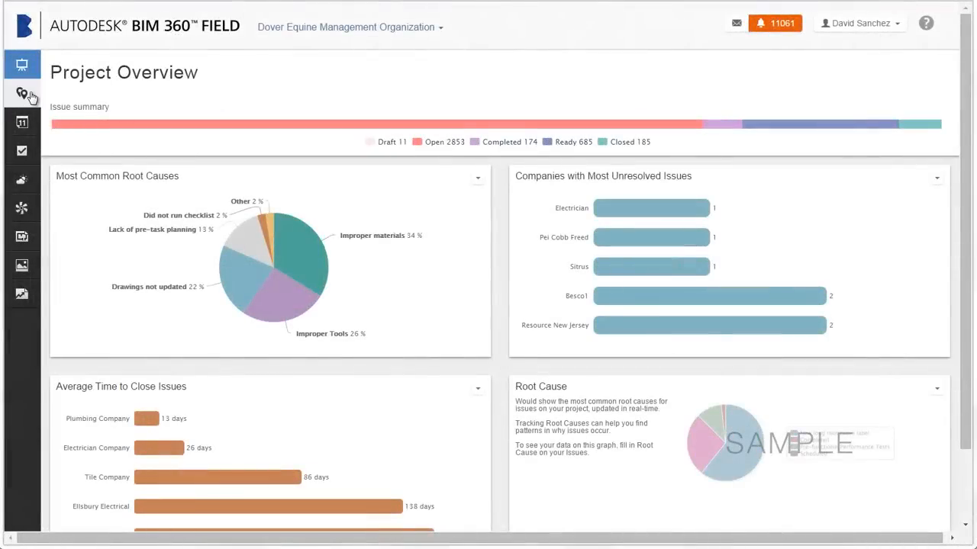
Show the project's Issues list from the left sidebar.
click(22, 93)
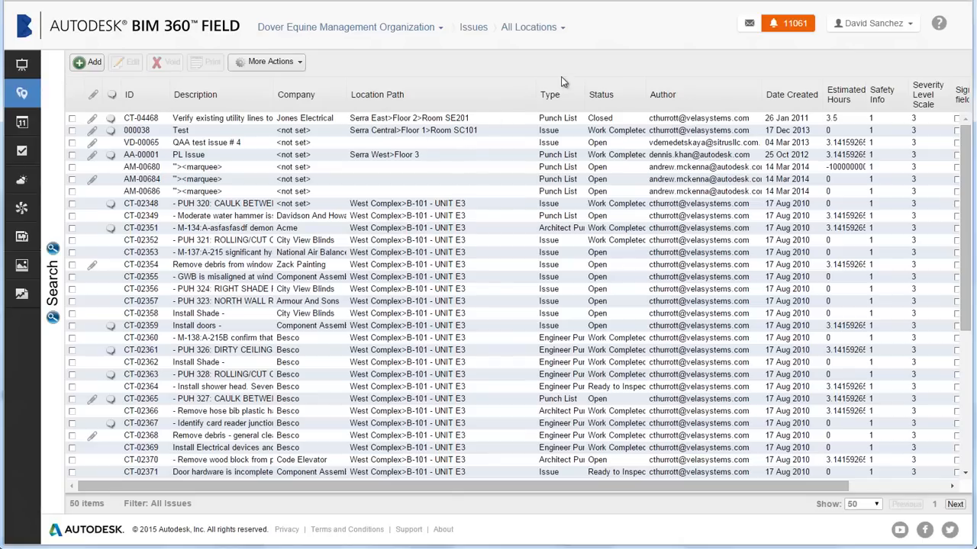
mouse_move(566, 53)
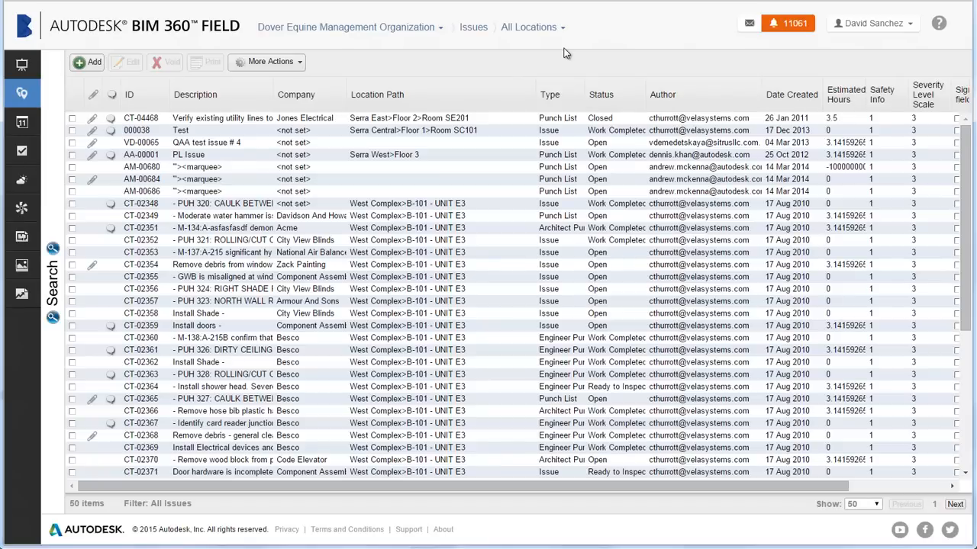
mouse_move(565, 34)
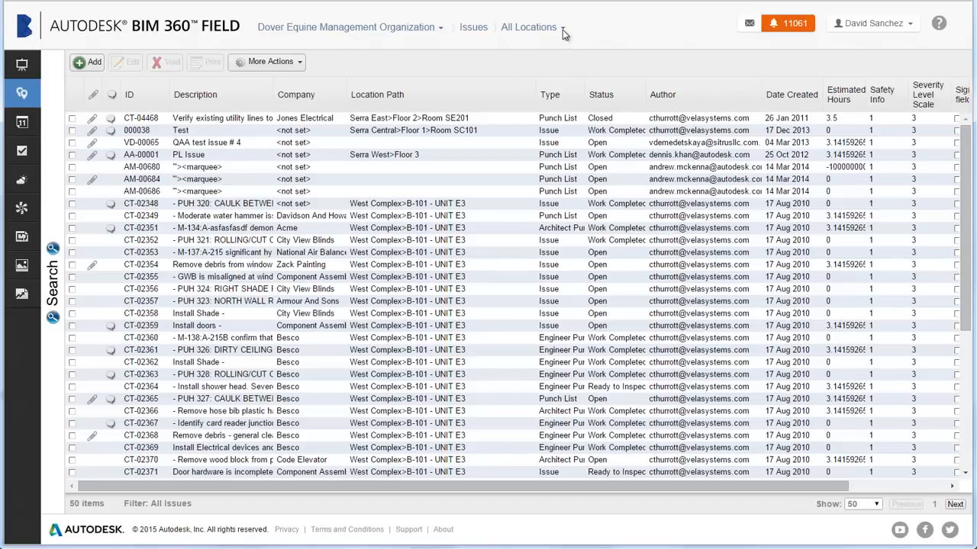
Filter issues to location West Complex > B-101 - UNIT E3.
click(528, 26)
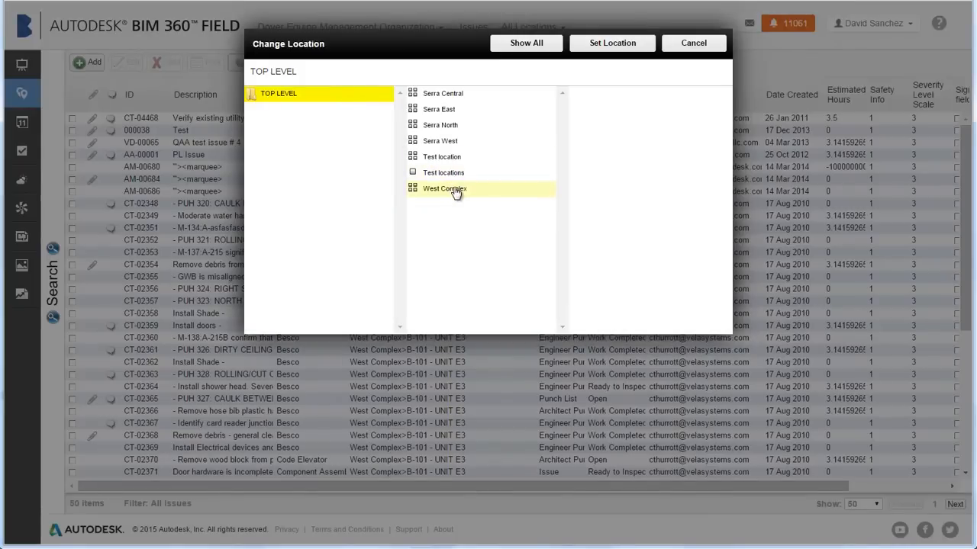
click(444, 188)
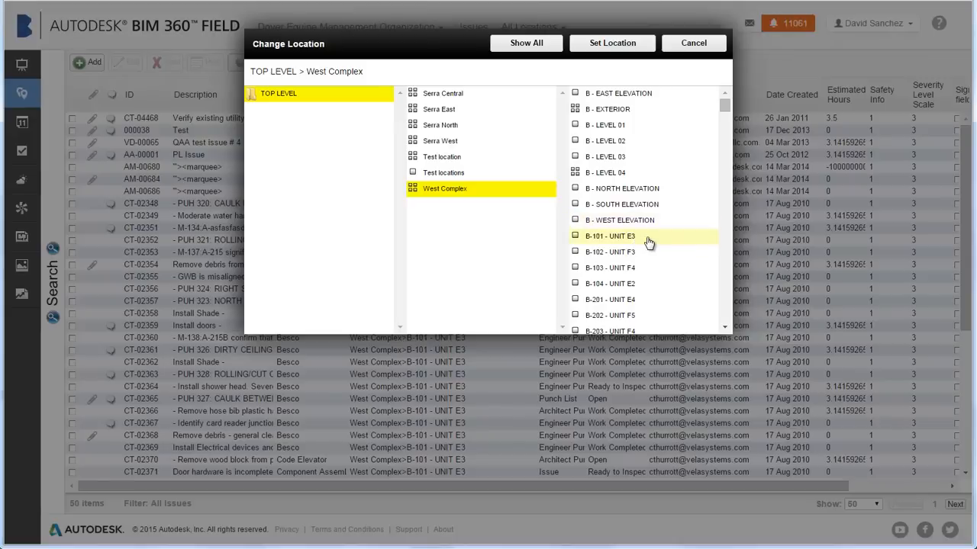
click(610, 236)
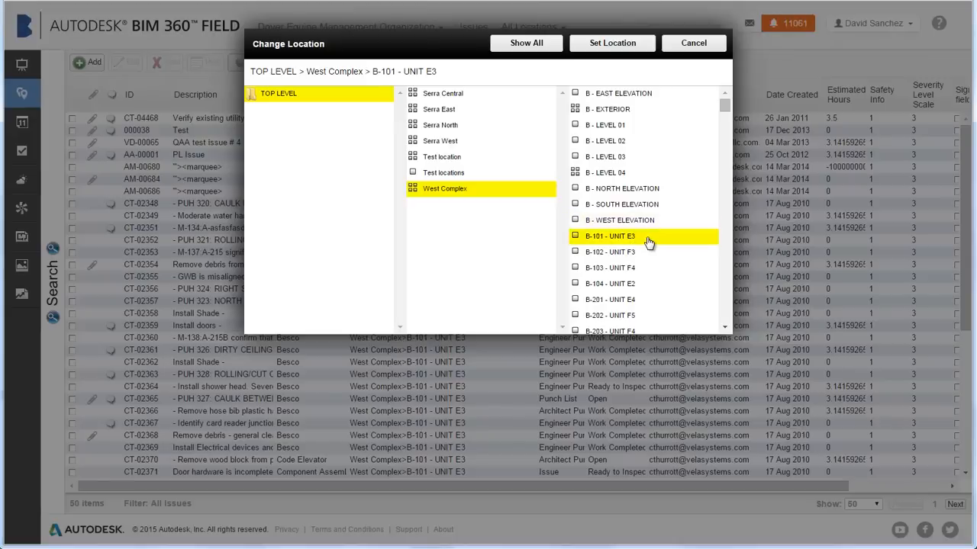
click(612, 42)
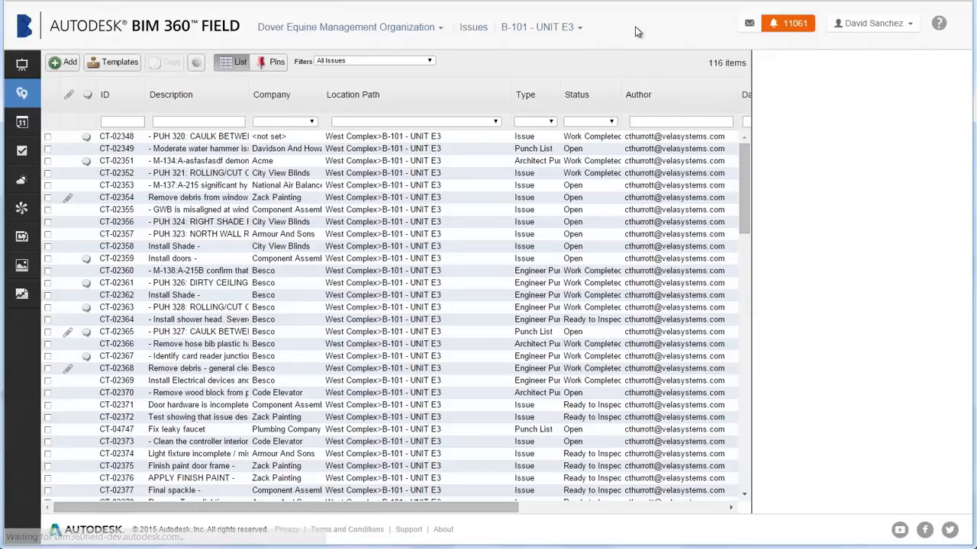
Create a new issue 'Fix cracked drywall' assigned to company Besco.
click(63, 62)
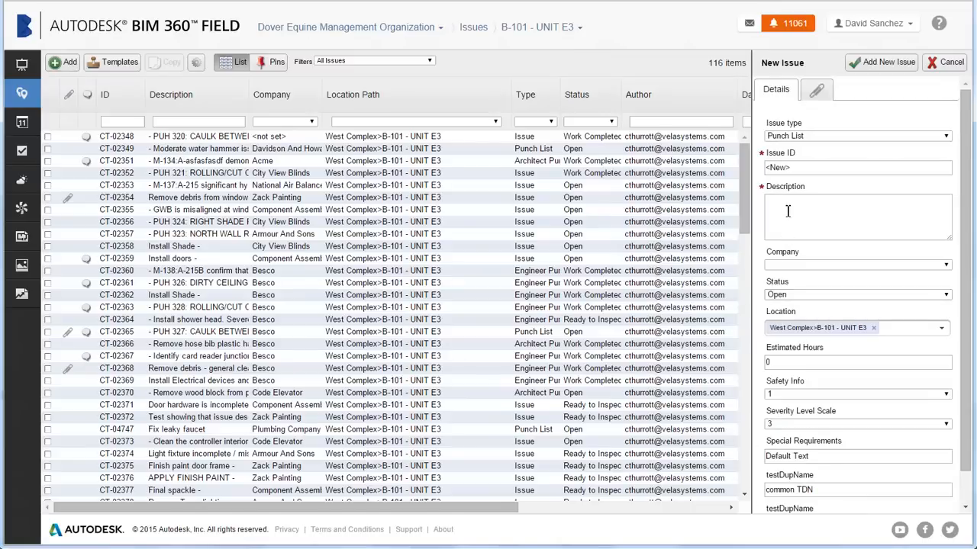
click(857, 217)
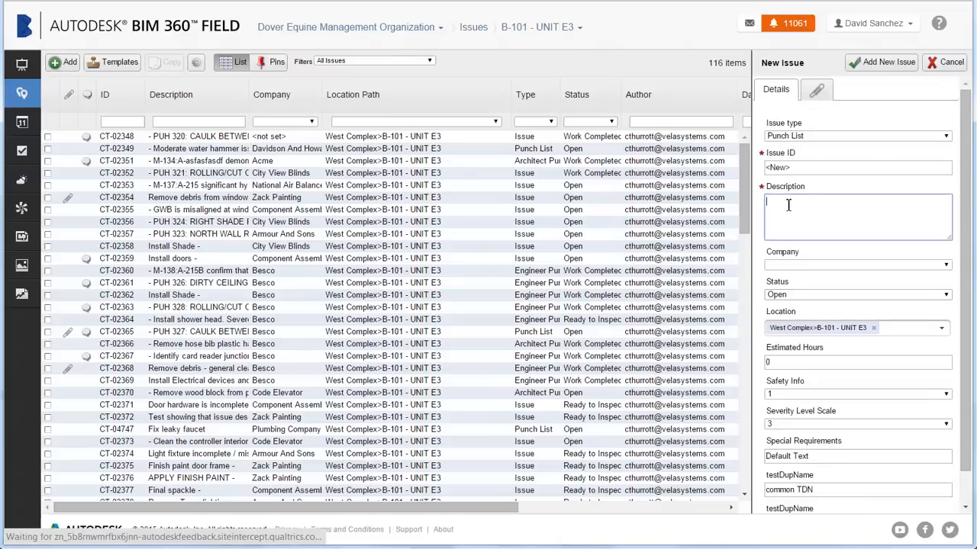
text(Fix)
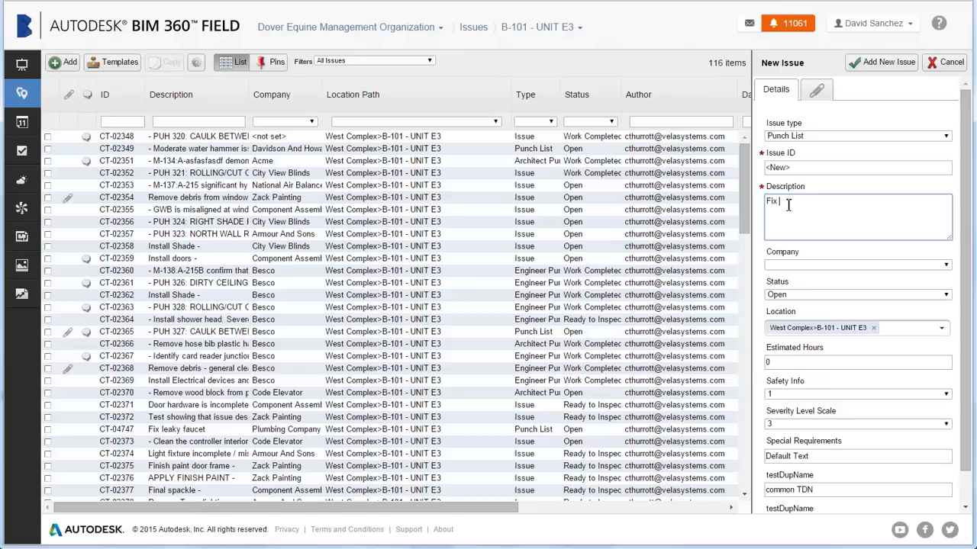
text(cracked d)
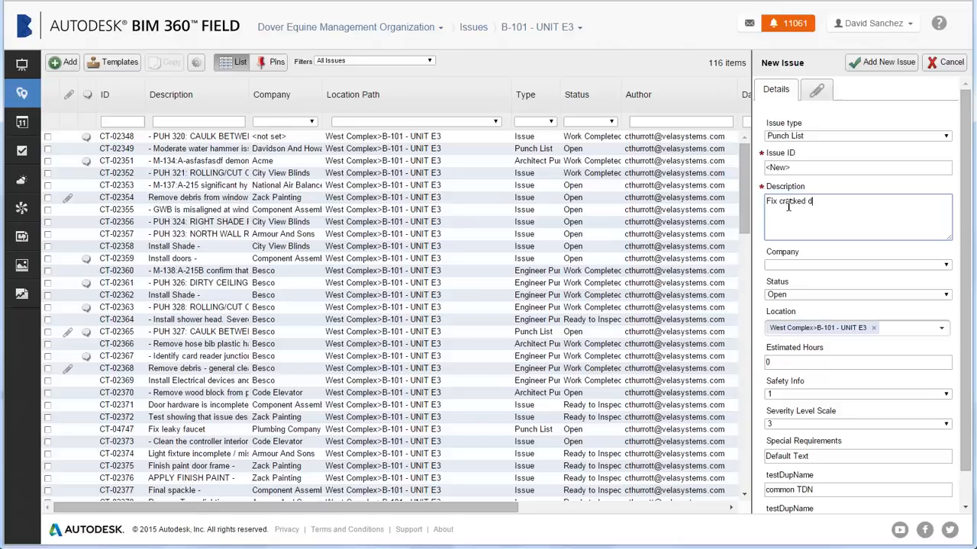
text(rywall)
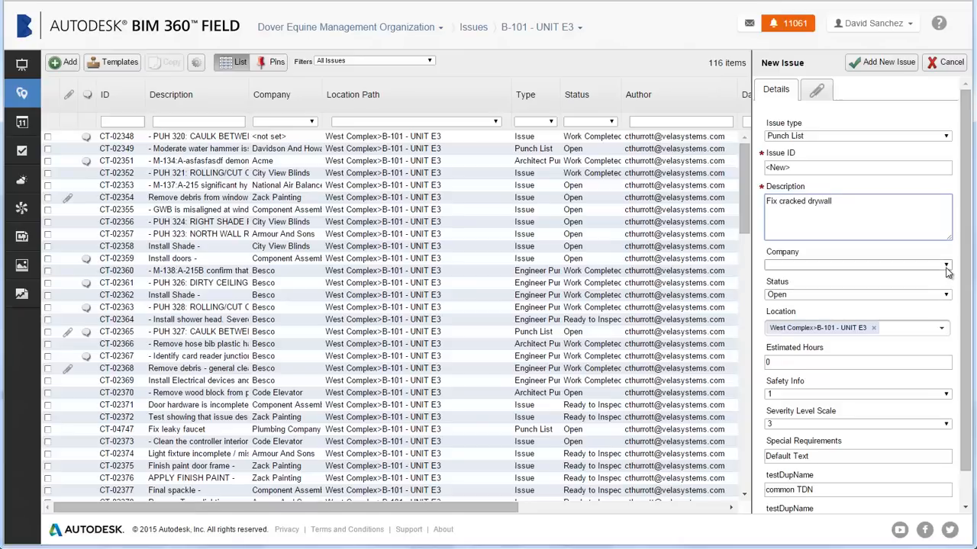
click(946, 264)
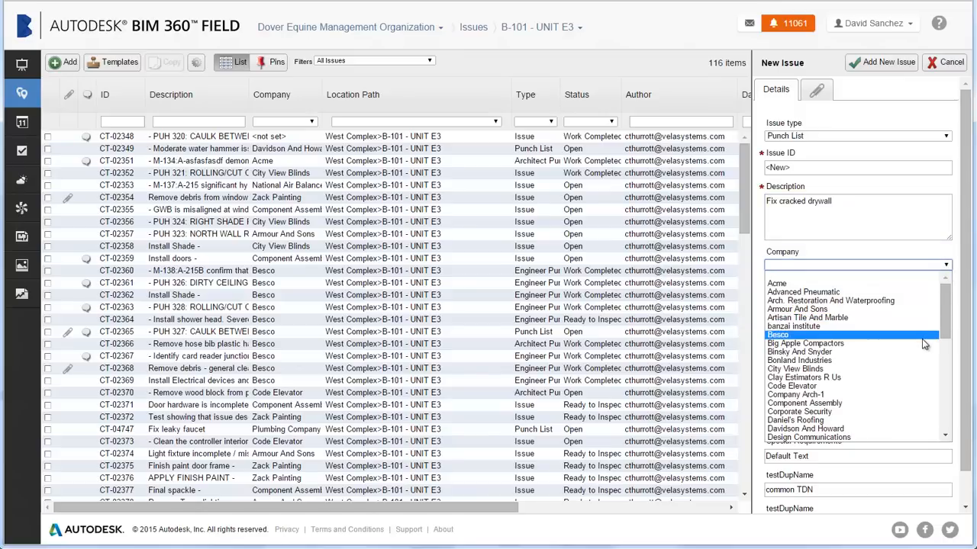
click(778, 334)
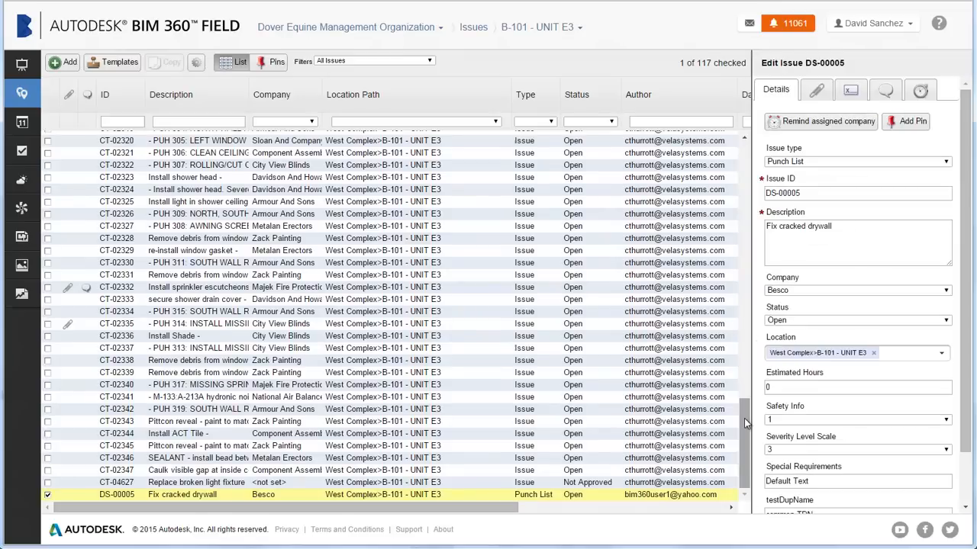
mouse_move(595, 500)
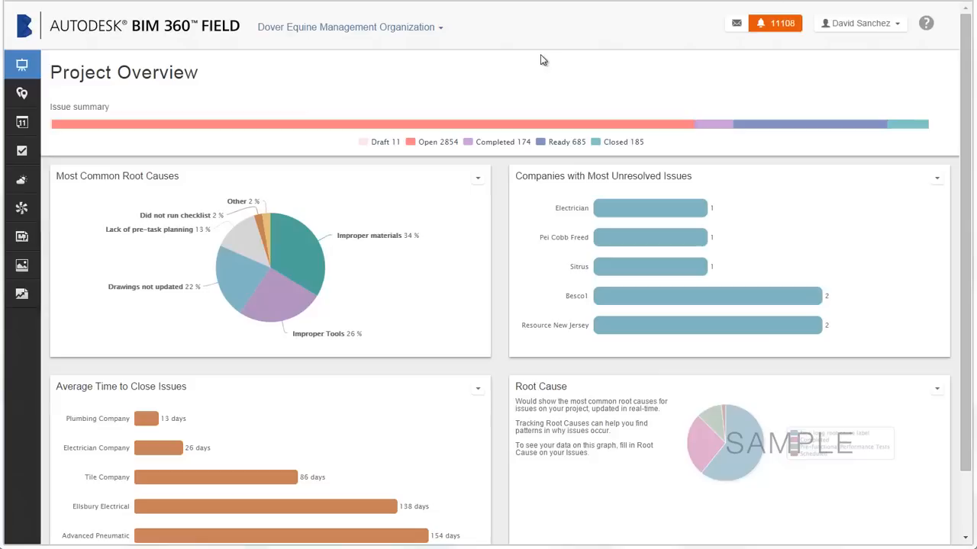
mouse_move(22, 151)
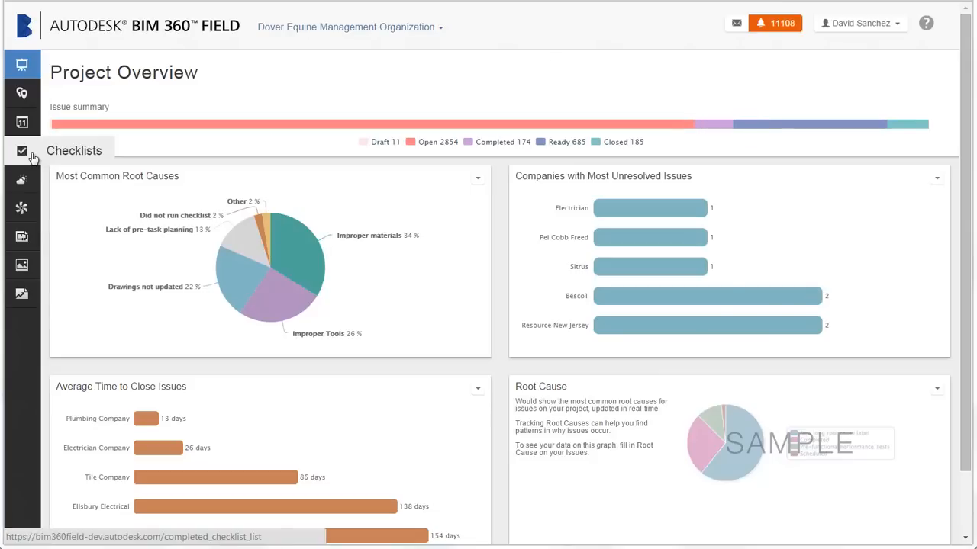
Create a checklist from the OSHA 29 CFR 1926 P - Excavation - Wet Conditions template.
click(22, 150)
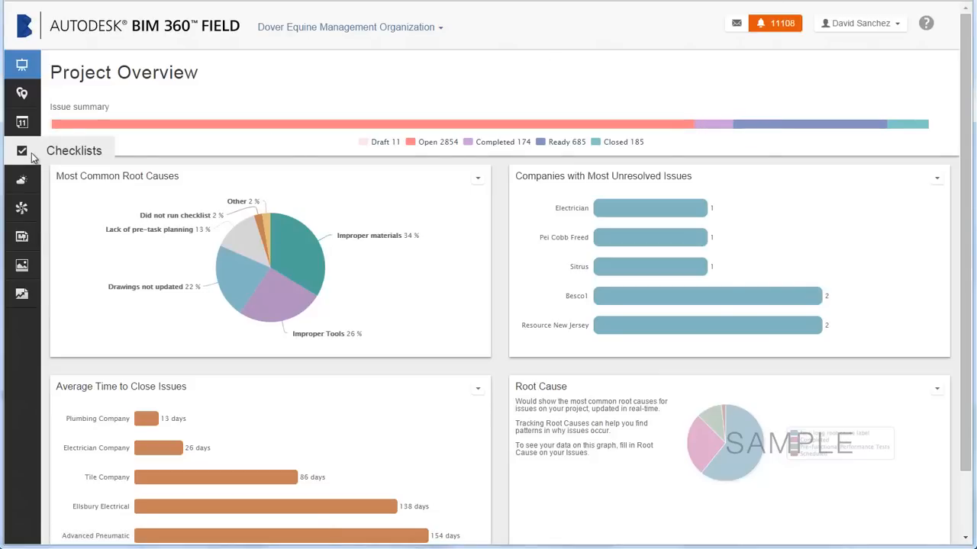
click(22, 150)
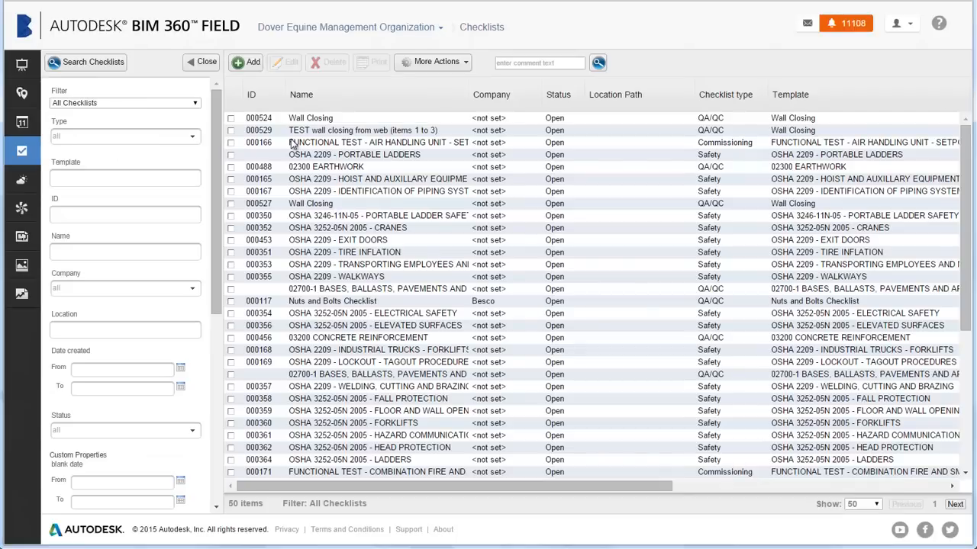
mouse_move(252, 61)
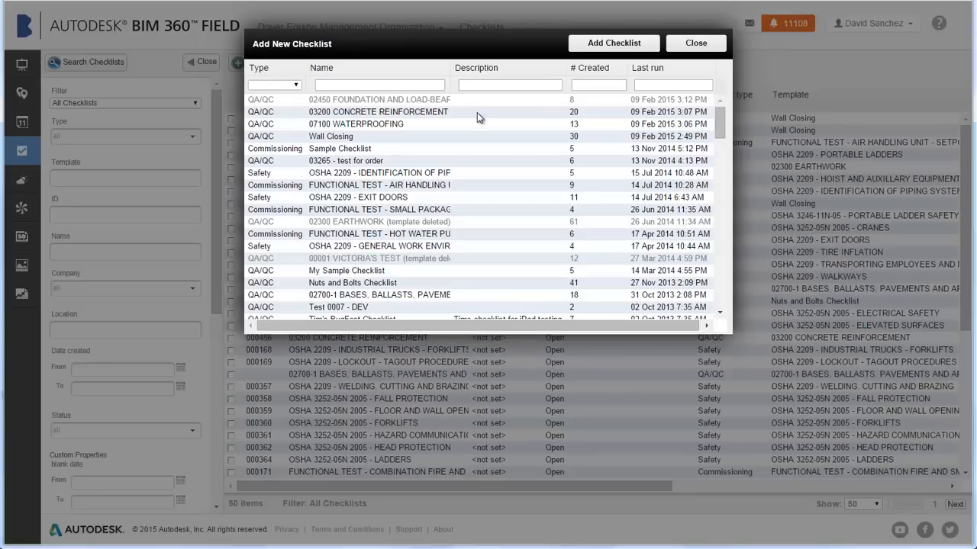
scroll(down, 3)
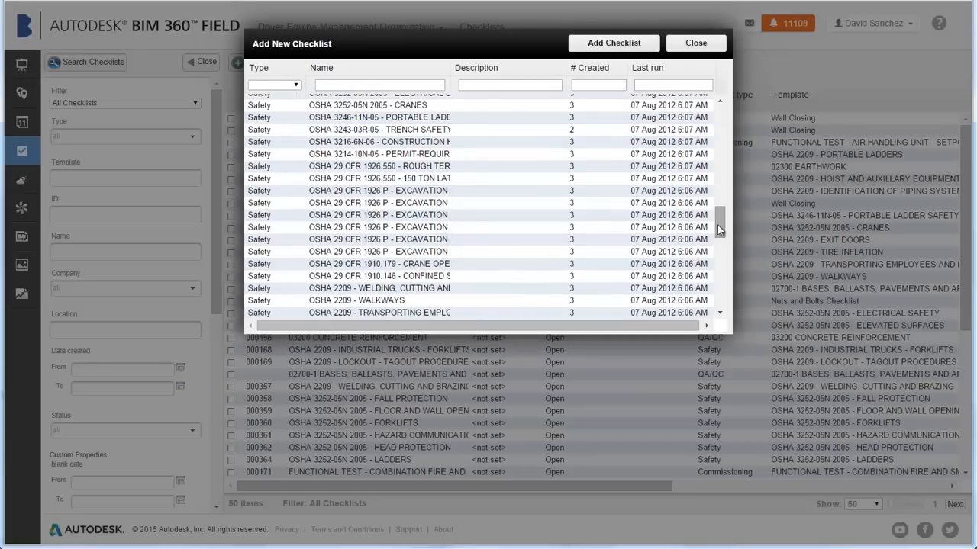
click(377, 190)
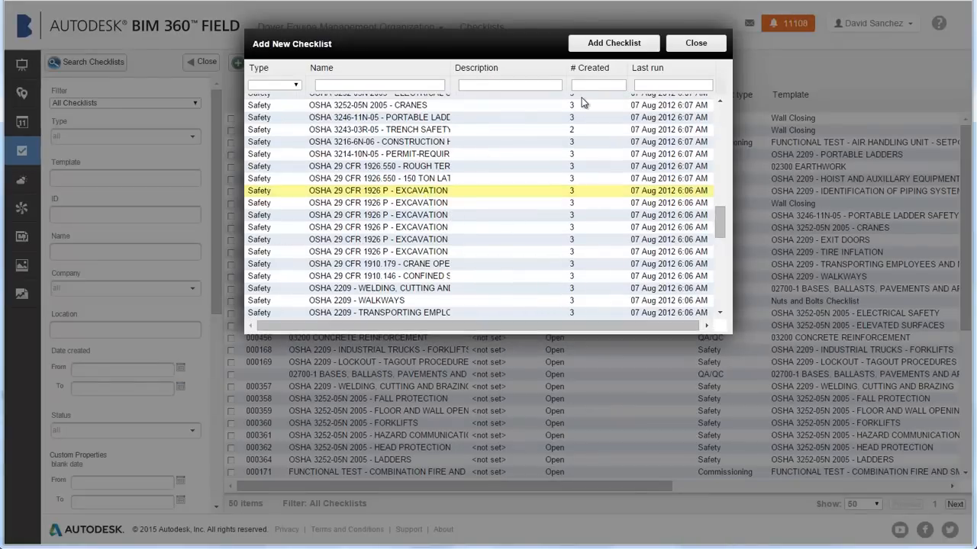
double_click(376, 190)
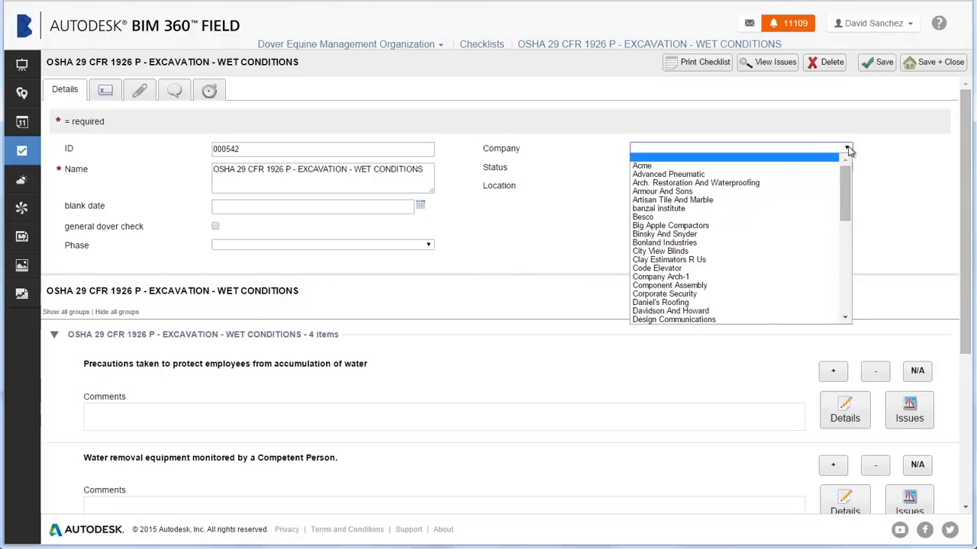
Assign the checklist to Acme with phase Excavations & Foundations.
click(641, 165)
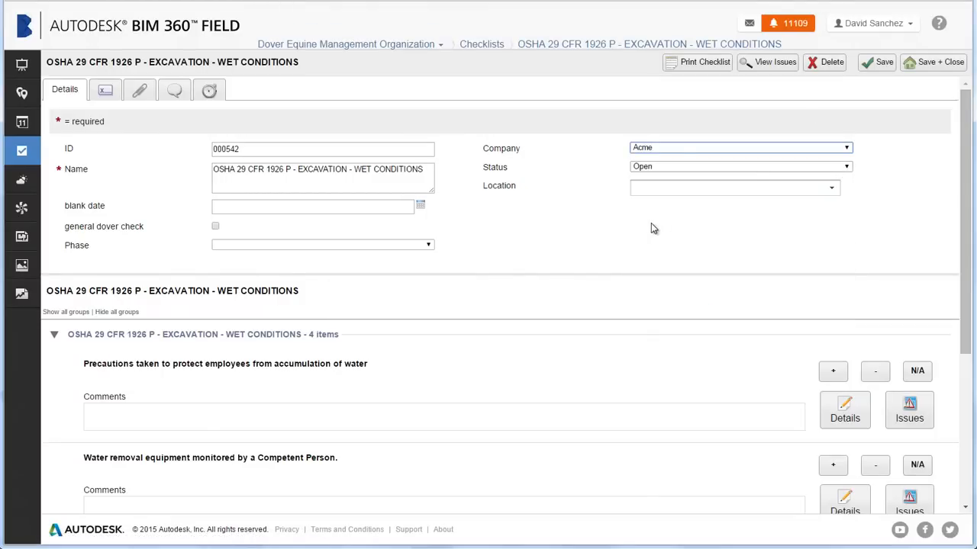
mouse_move(463, 244)
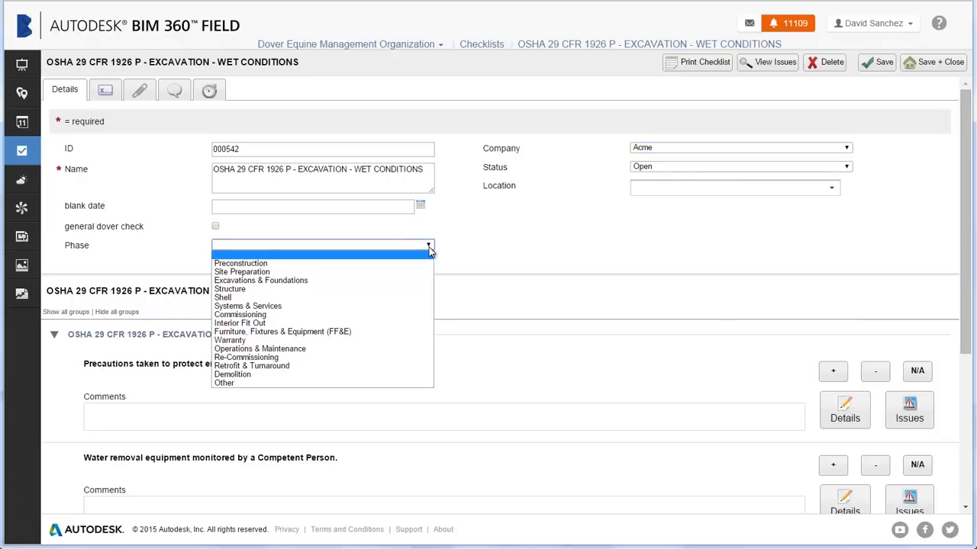
click(261, 280)
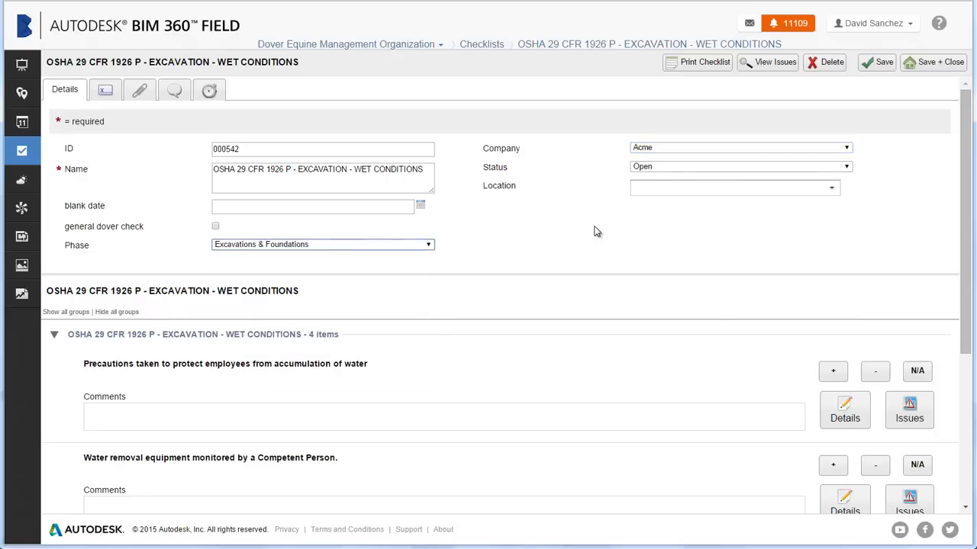
mouse_move(879, 247)
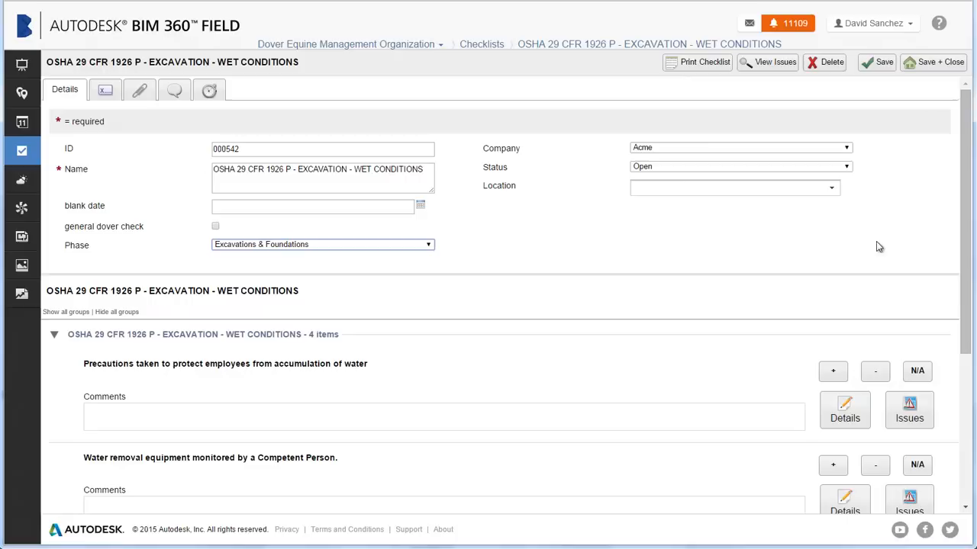
Mark the water-accumulation precautions and water removal equipment items as passed.
scroll(down, 3)
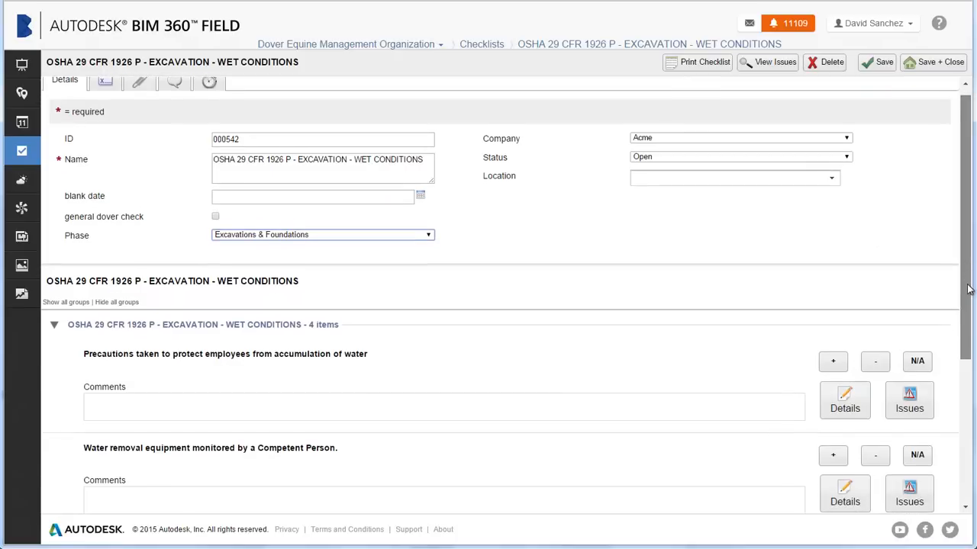
scroll(down, 3)
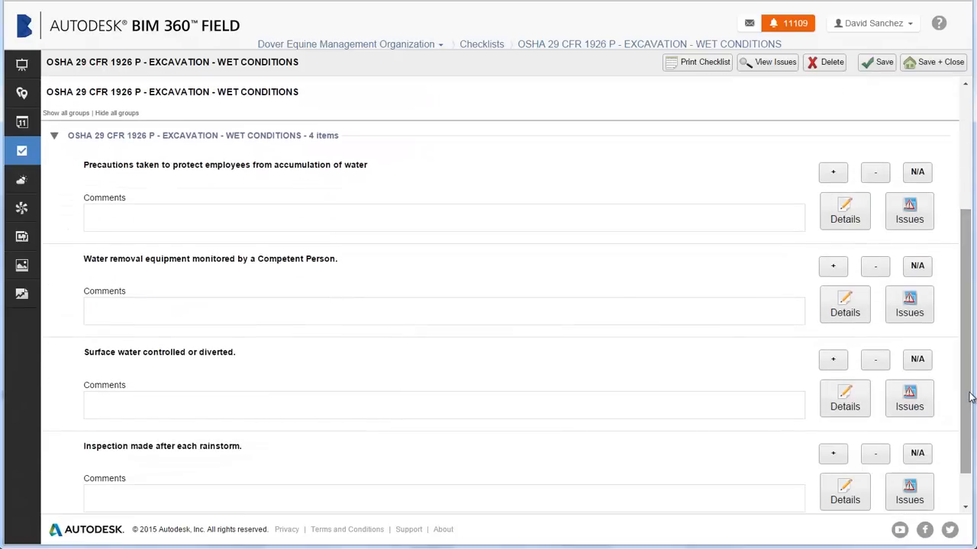
click(832, 172)
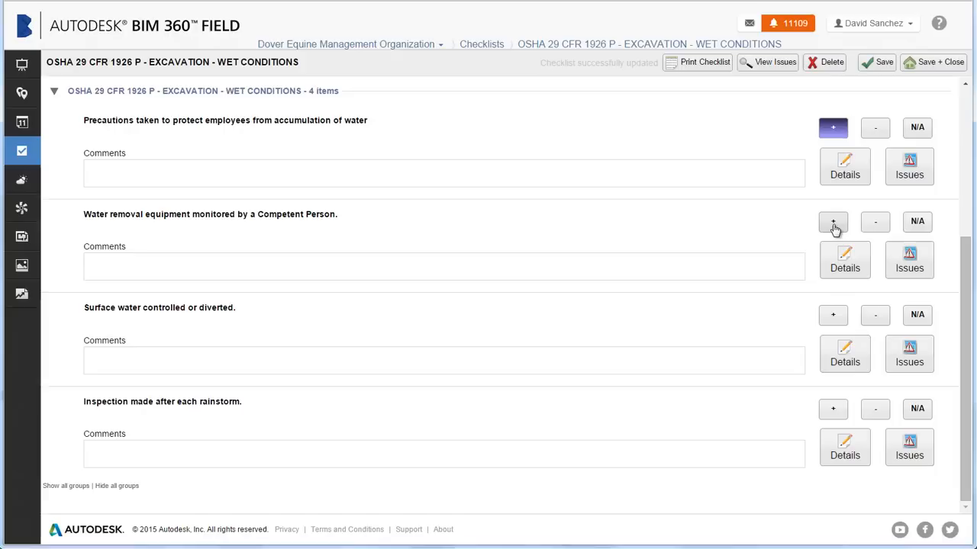
click(832, 221)
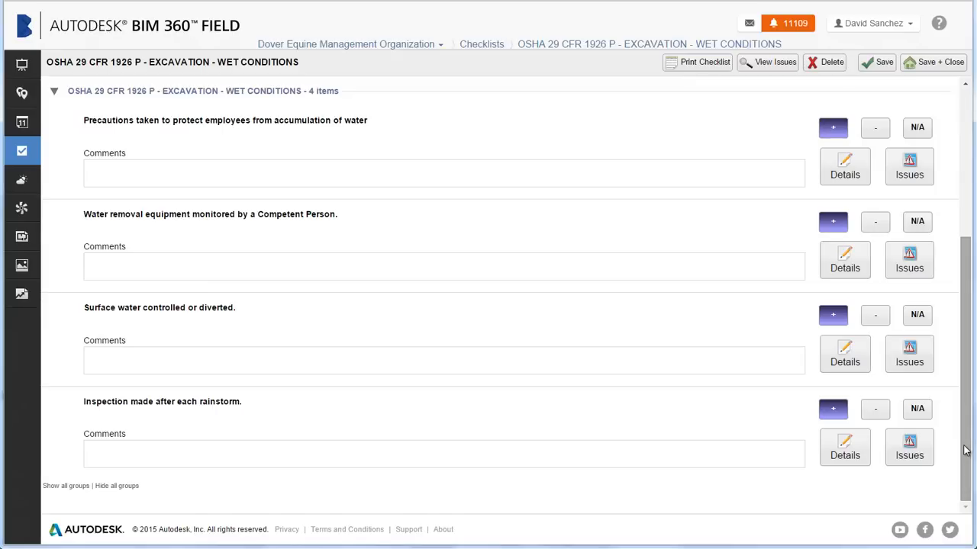
mouse_move(953, 338)
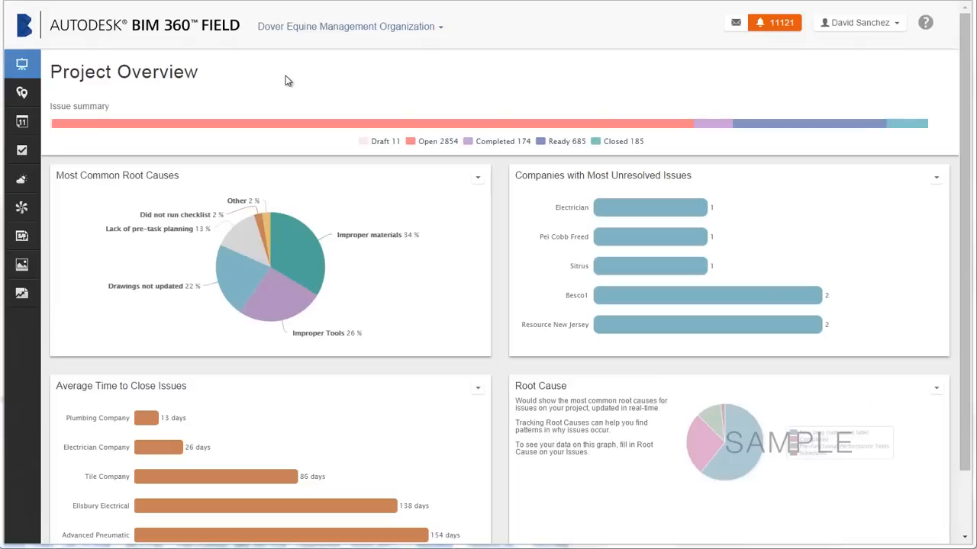
mouse_move(22, 294)
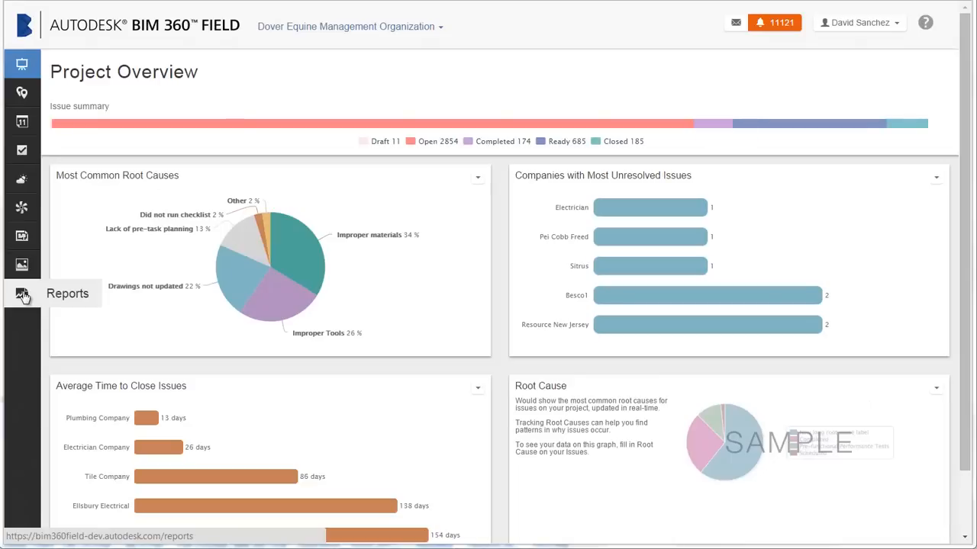
Go to Reports and bring up the Issue List report form.
click(22, 294)
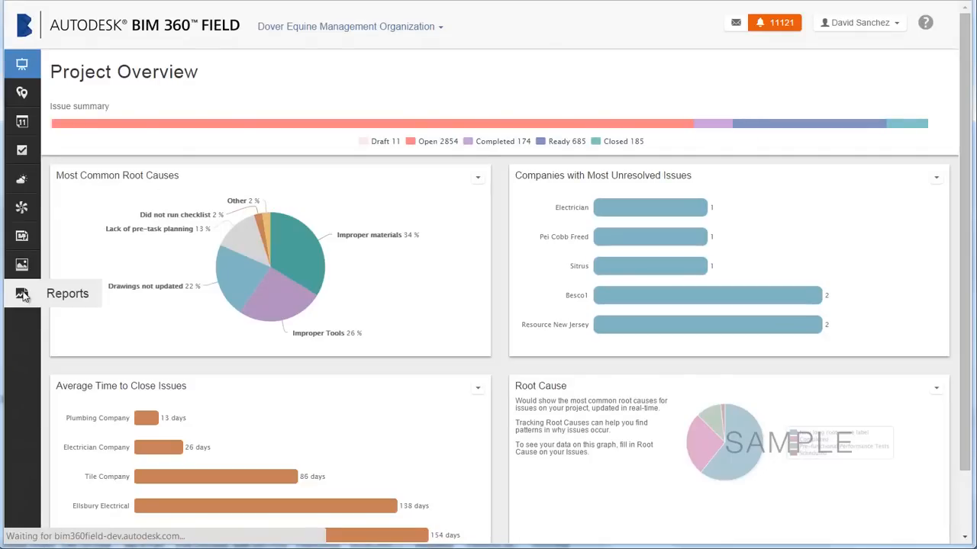
click(21, 293)
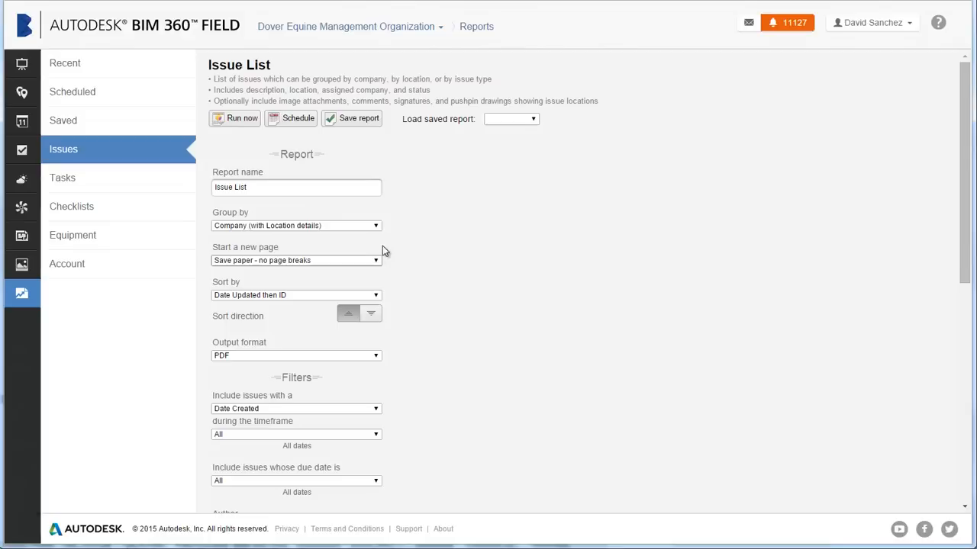
mouse_move(394, 253)
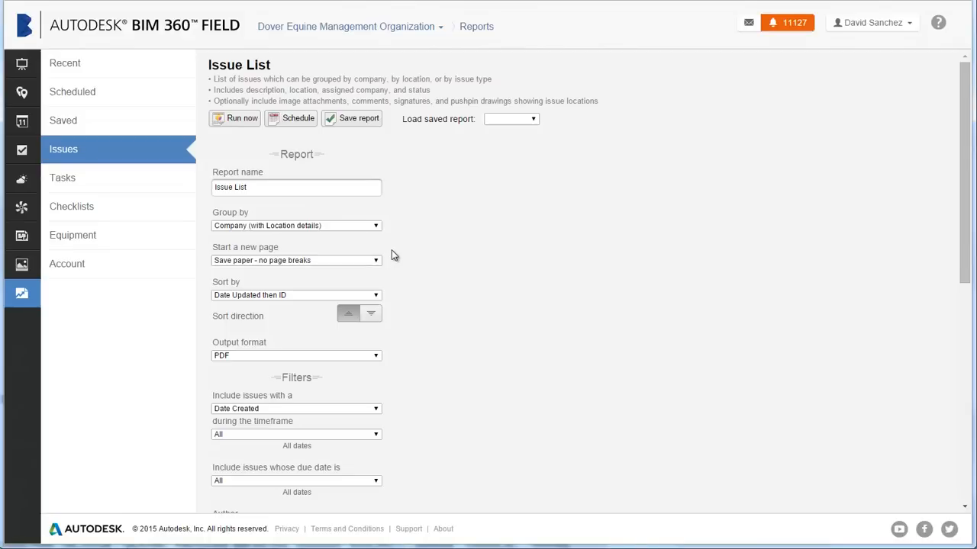
mouse_move(407, 391)
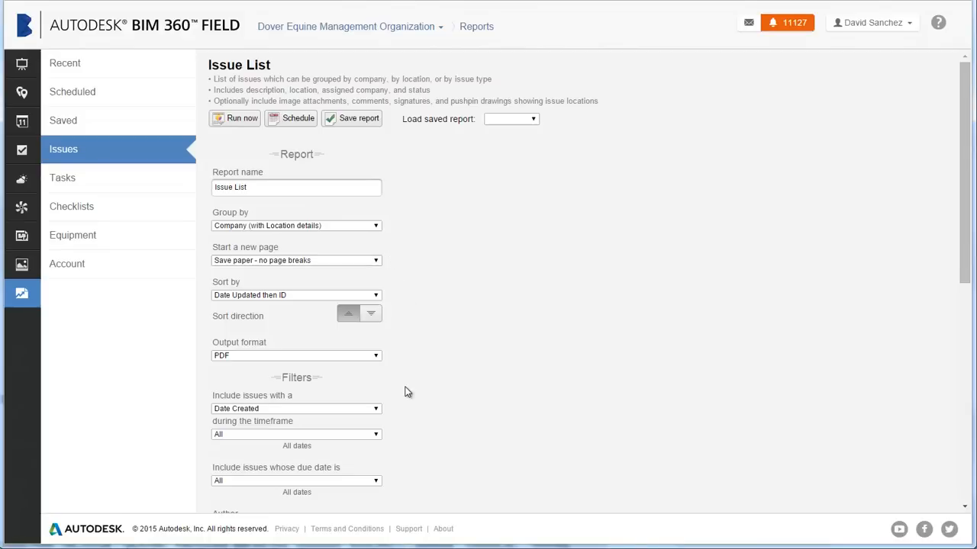
mouse_move(385, 442)
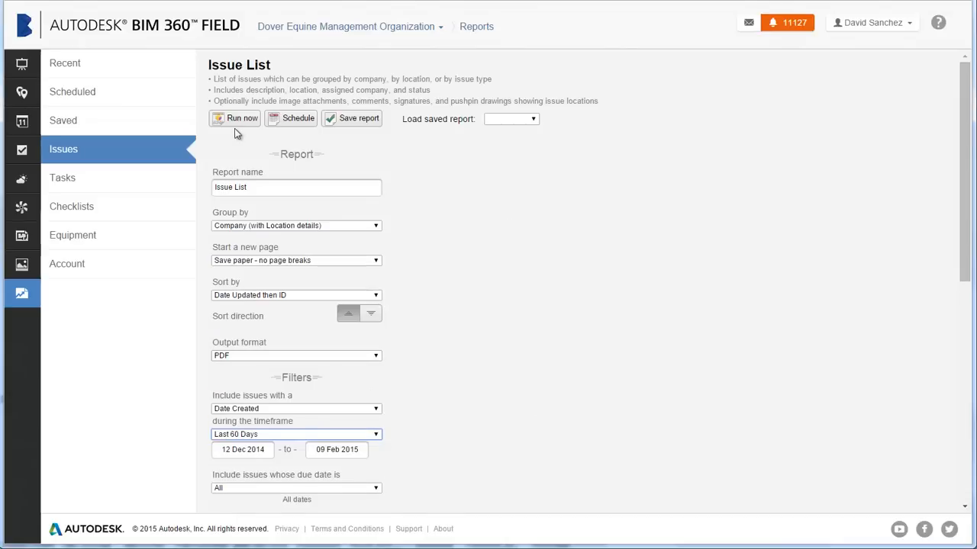
Run the Issue List report with the Last 60 Days created-date filter.
click(241, 119)
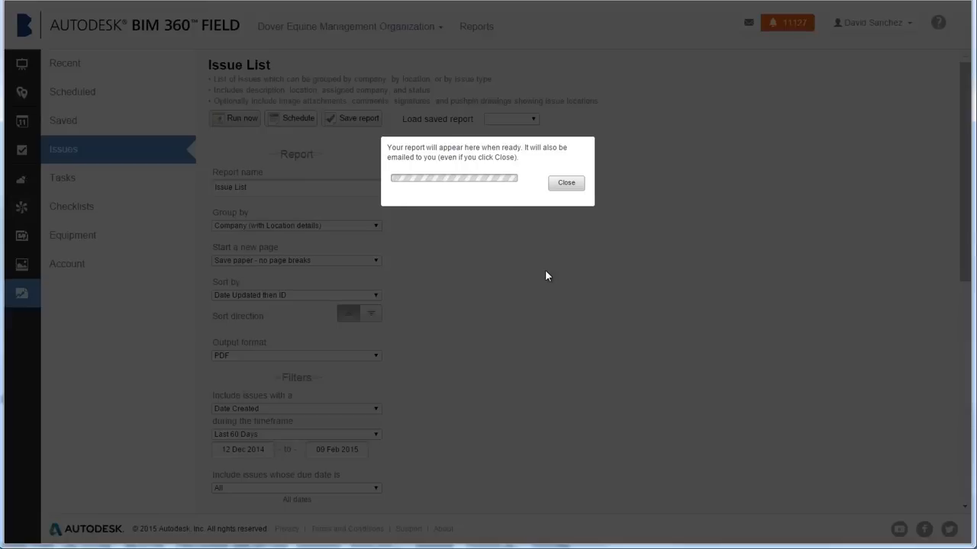
mouse_move(566, 211)
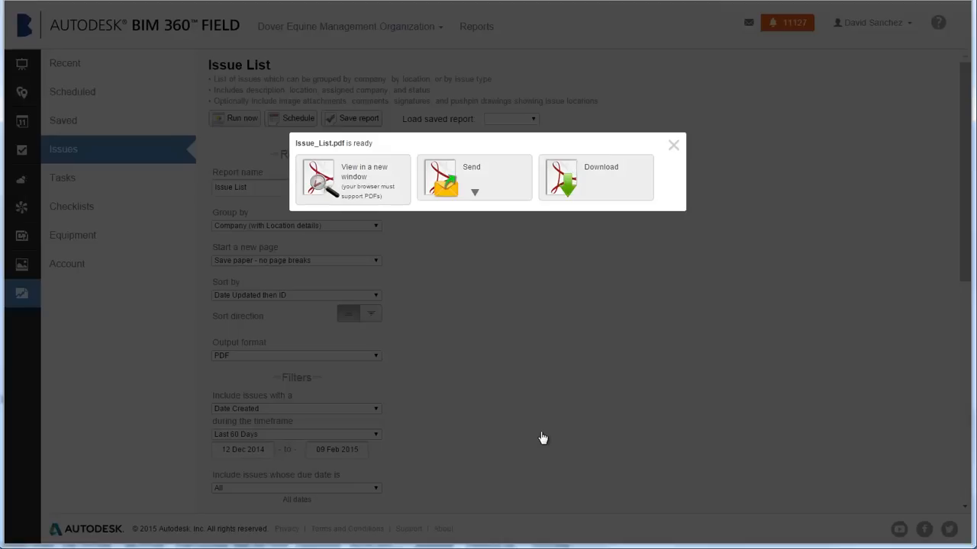
mouse_move(480, 350)
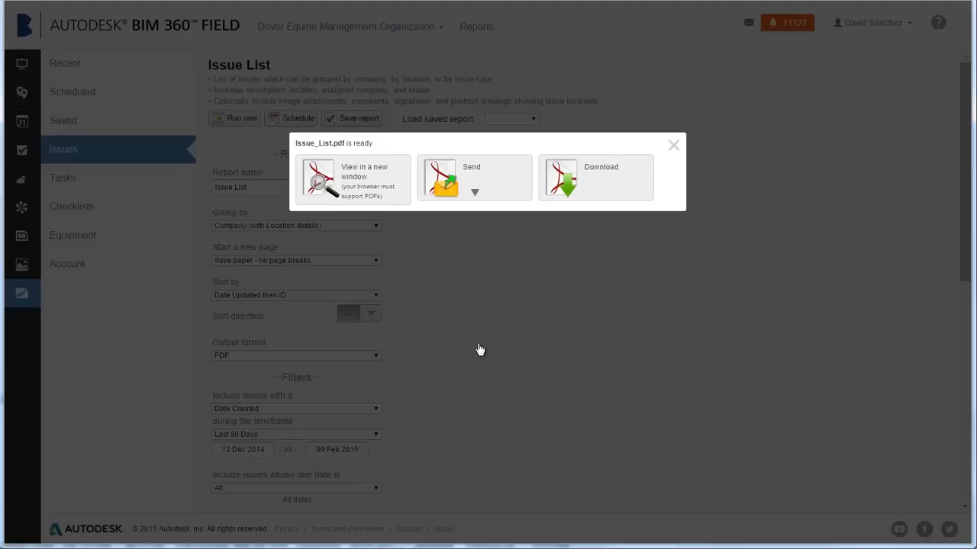
mouse_move(638, 280)
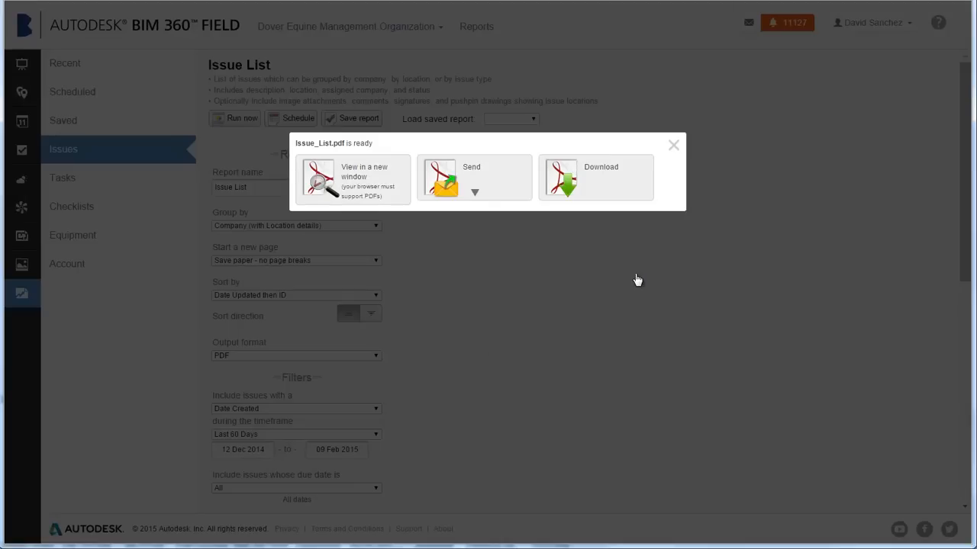
Dismiss the Issue_List.pdf ready notice and save the Issue List report.
click(673, 145)
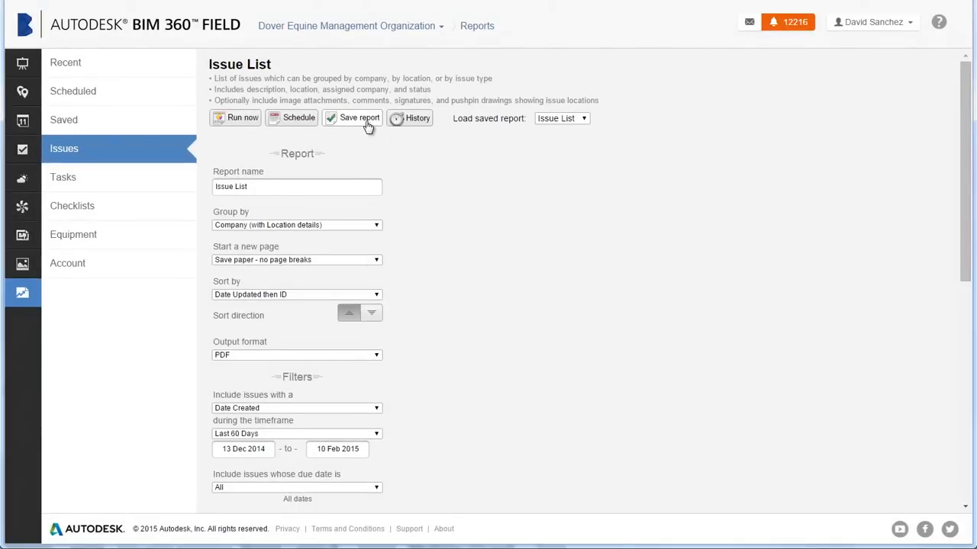
click(359, 117)
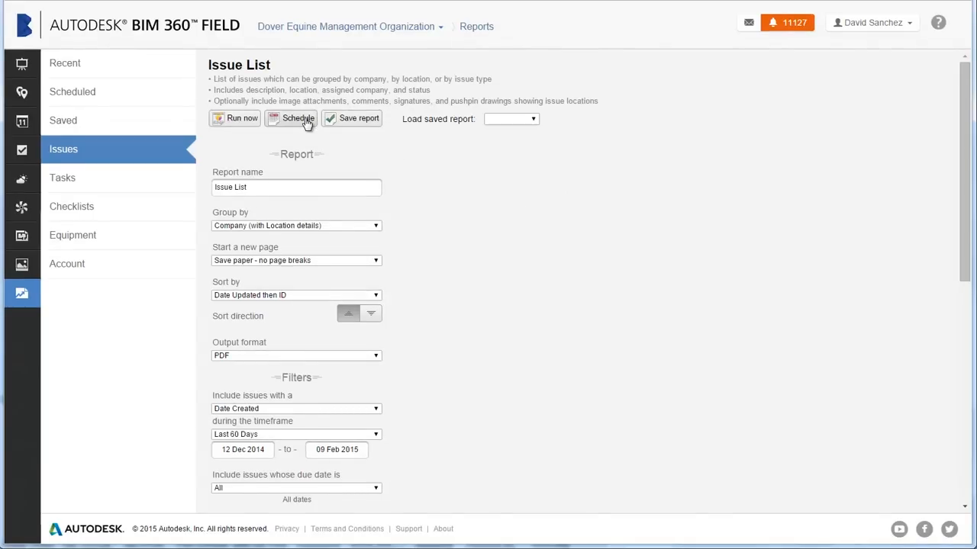
Save a weekly Friday schedule that also sends each company's users their own issues.
click(297, 119)
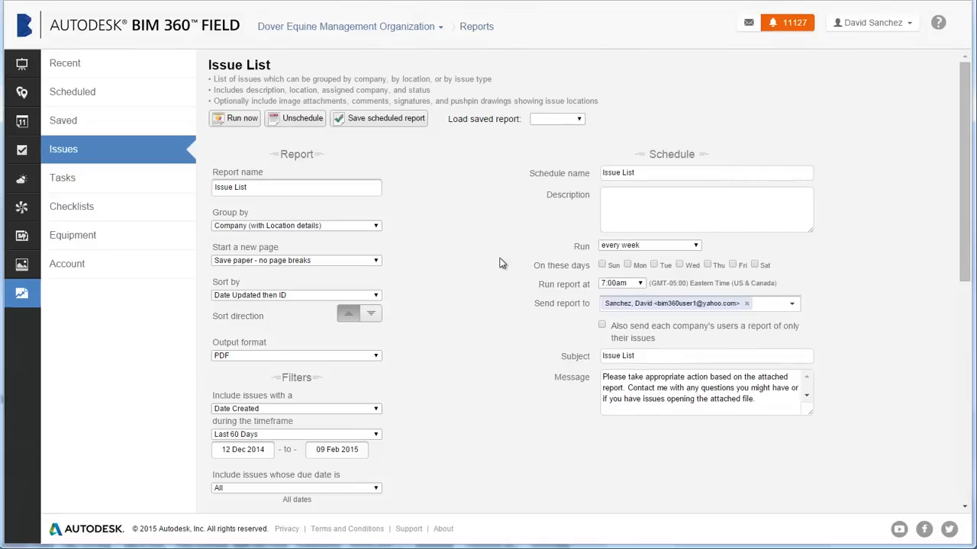
mouse_move(500, 317)
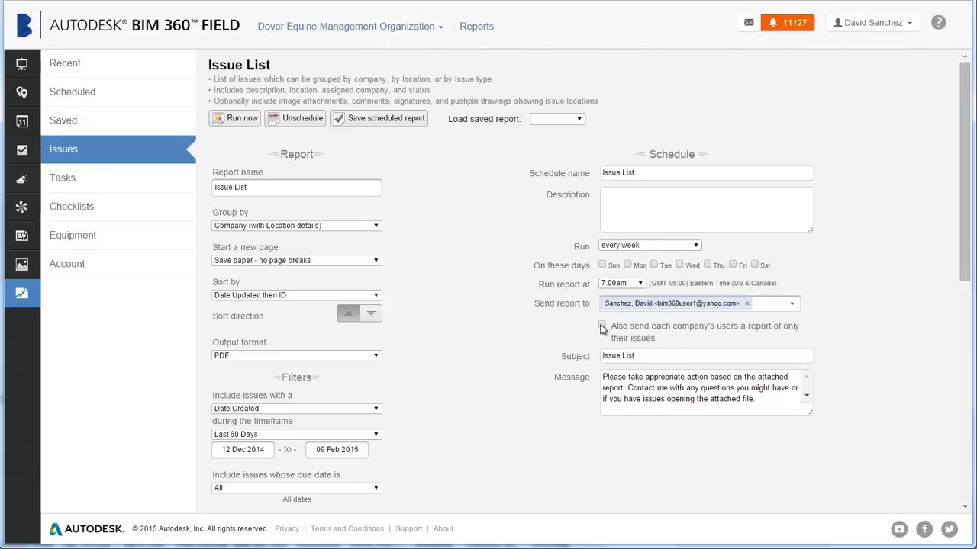
click(602, 324)
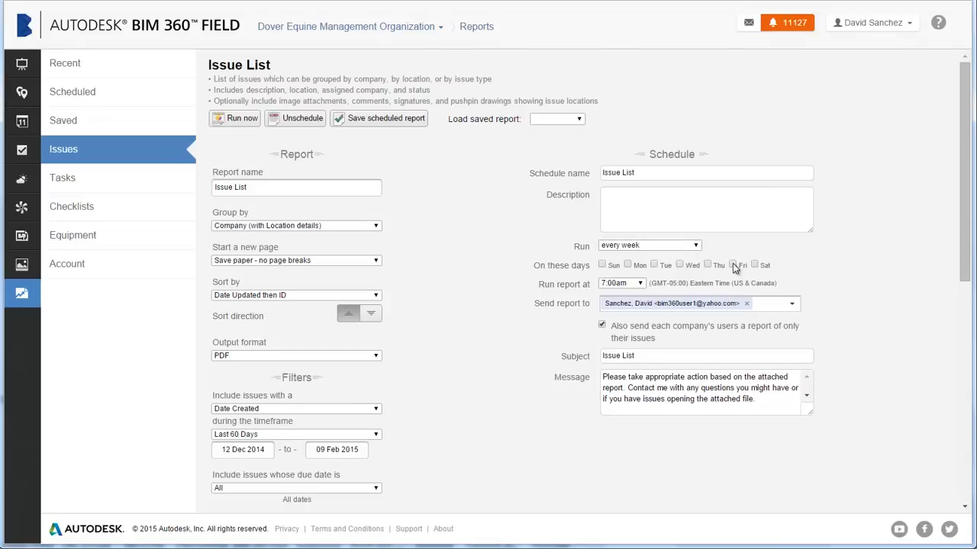
mouse_move(734, 266)
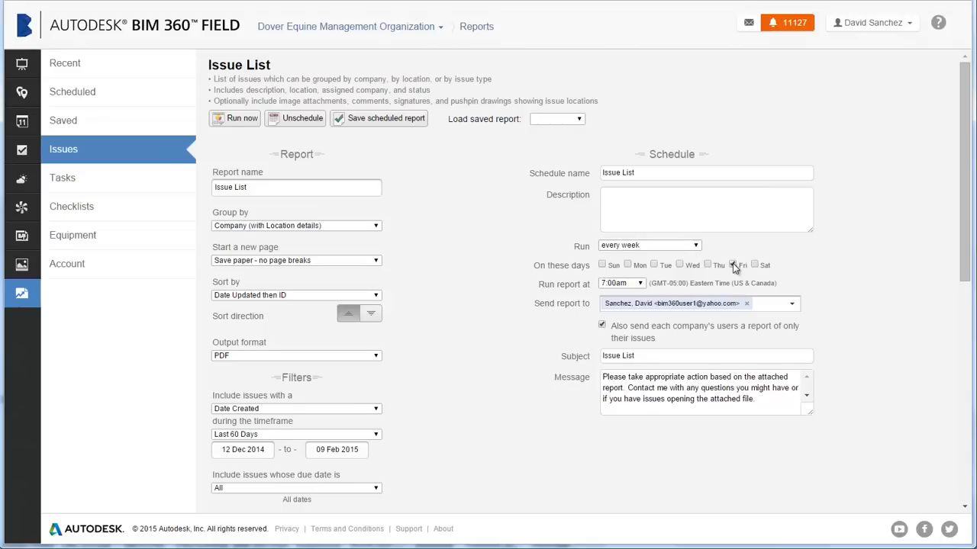
click(733, 265)
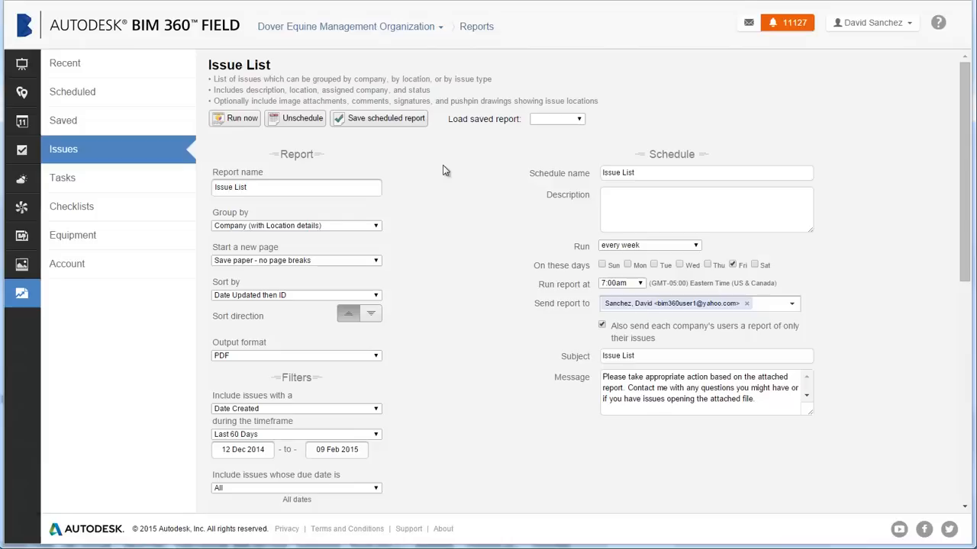
click(384, 119)
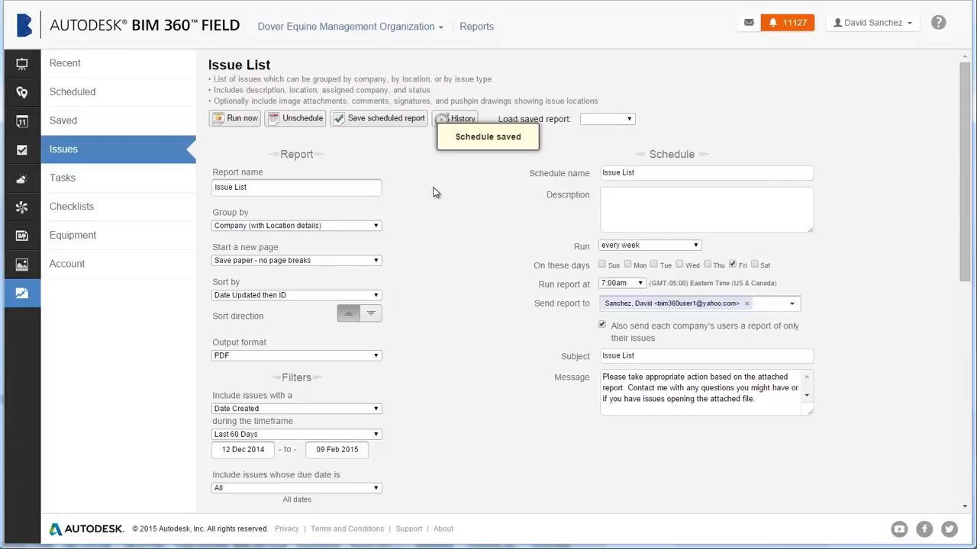
mouse_move(442, 216)
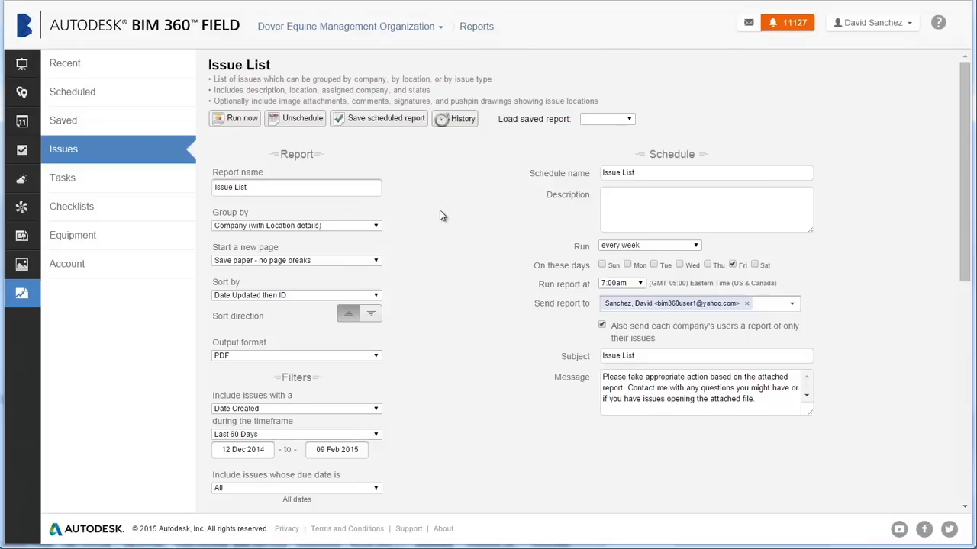